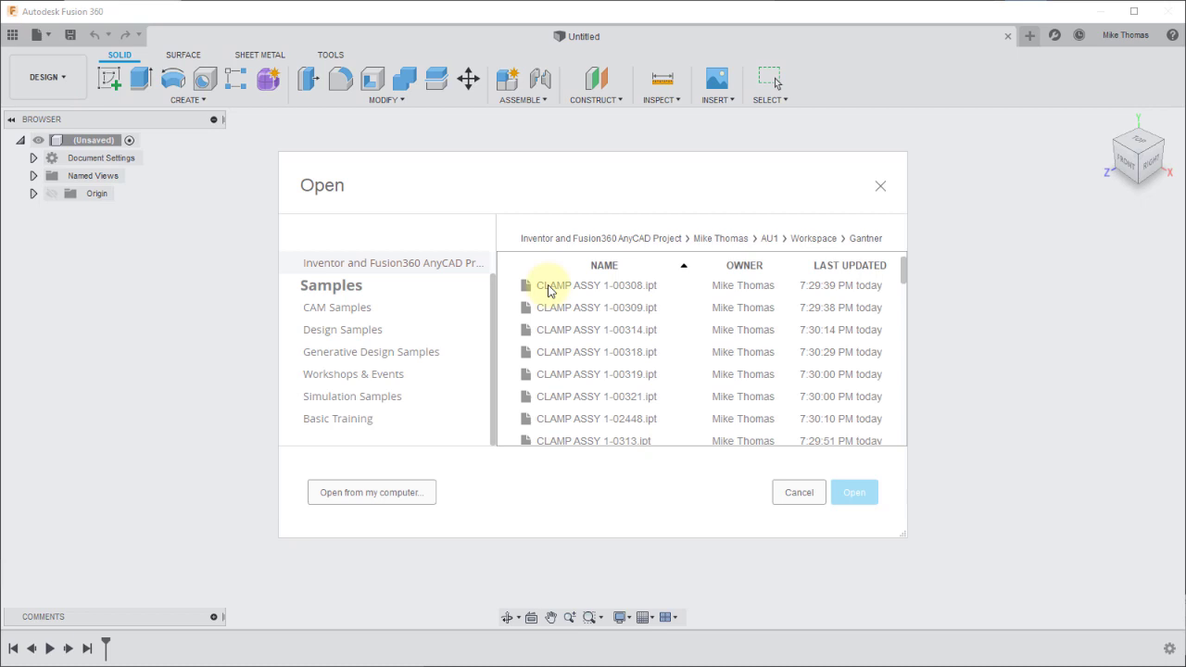
Step: Scroll the Gantner folder list to locate CLAMP ASSY.iam
scroll("down", 3)
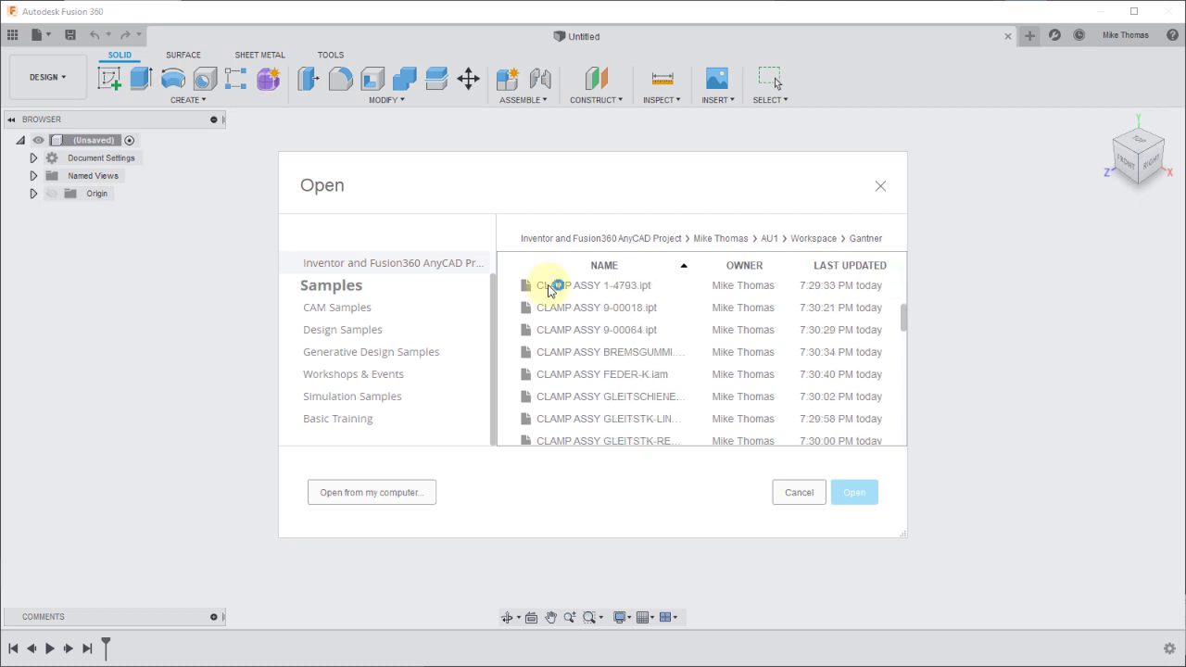
scroll("down", 3)
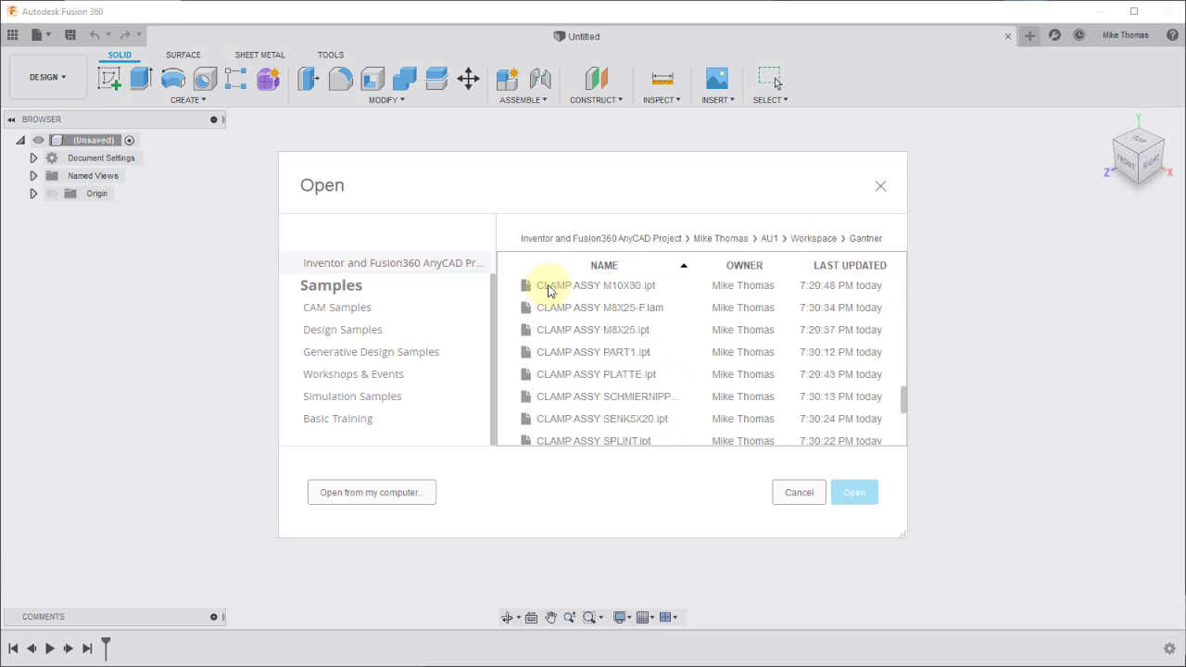
scroll("down", 3)
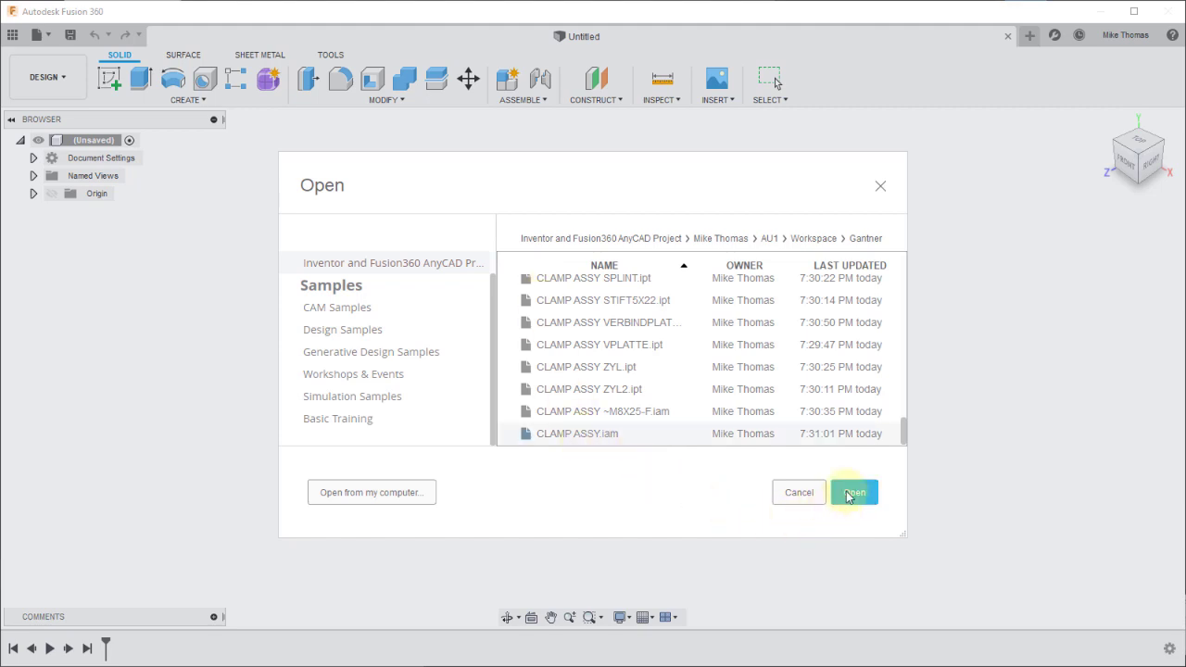
Step: Open CLAMP ASSY.iam and orbit to view the clamp from above
left_click(854, 492)
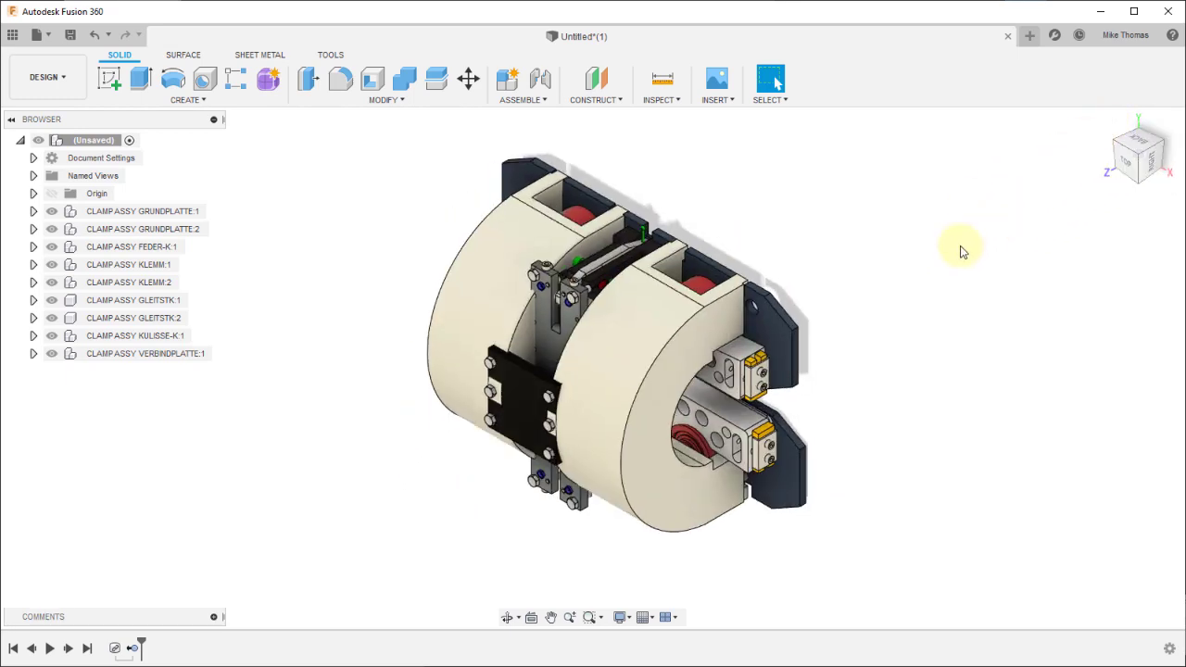
left_click(1138, 154)
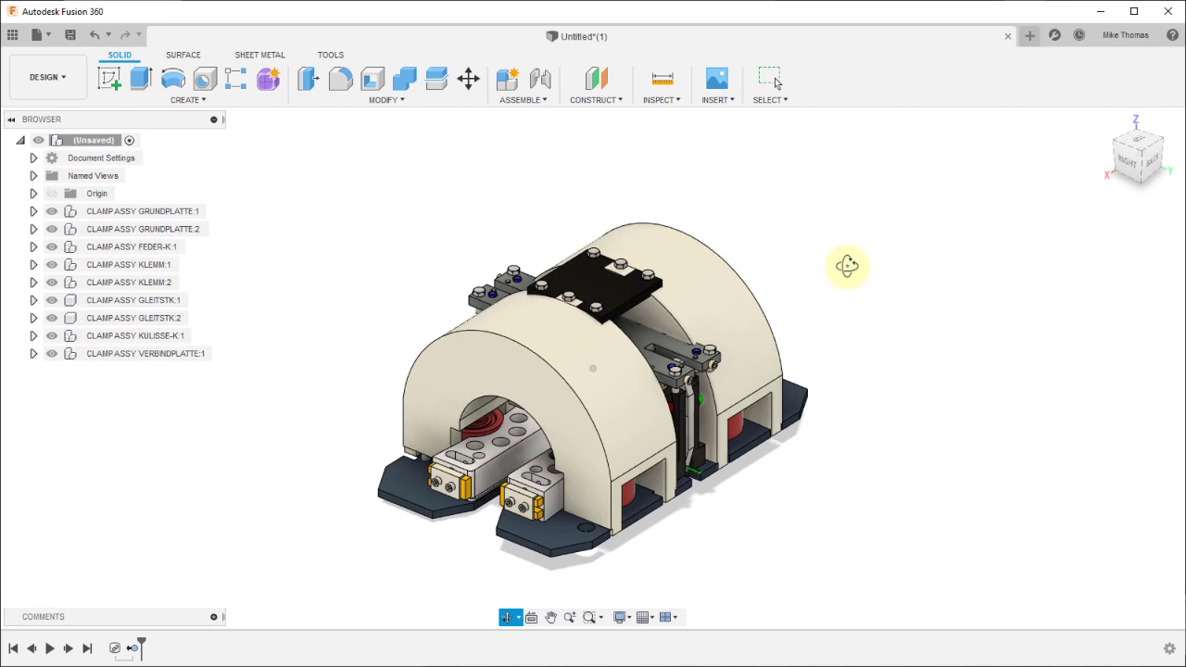
left_click_drag(846, 267, 593, 370)
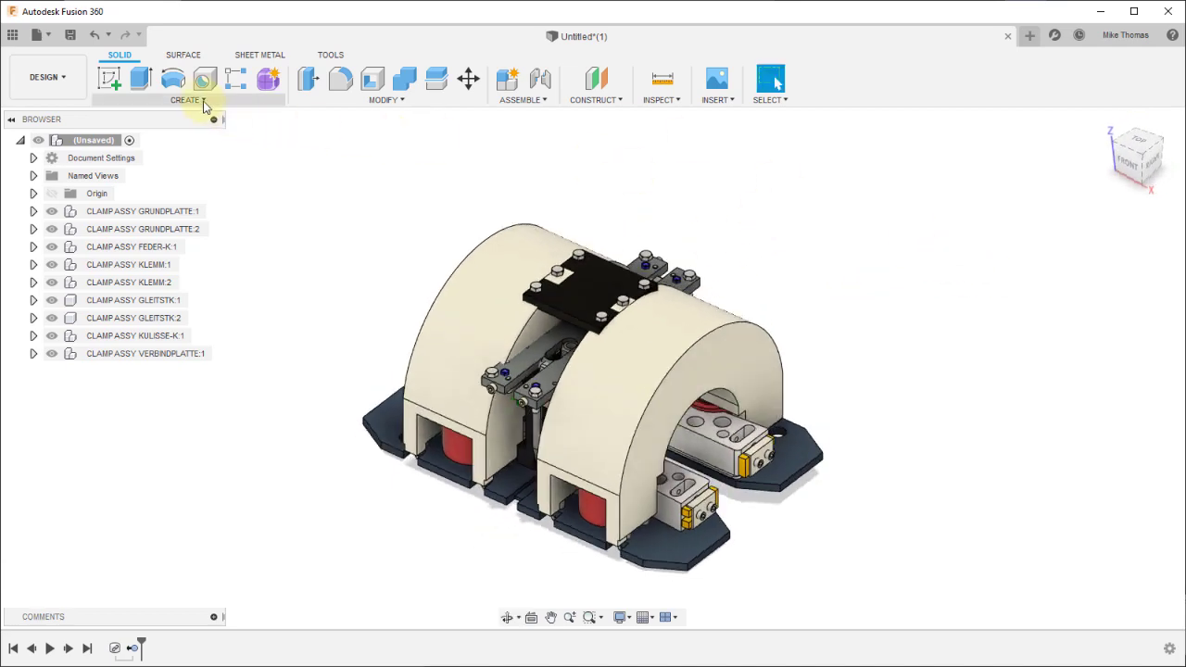
Step: Create a new empty component named COVER
left_click(184, 100)
type("C")
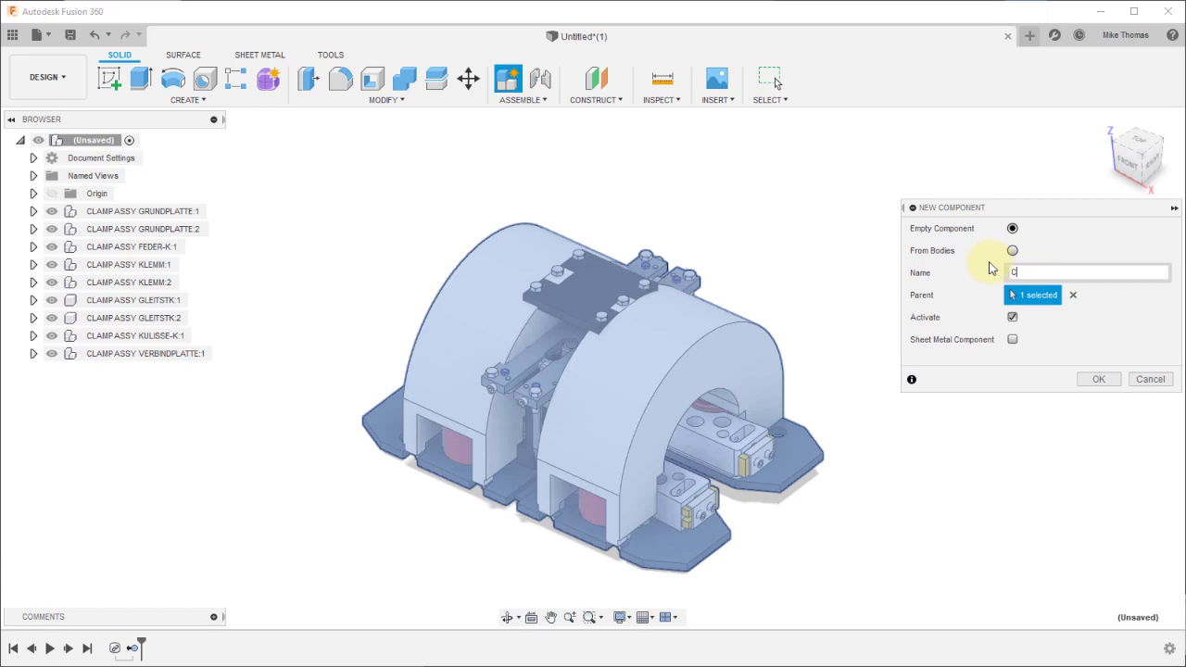
type("OVER")
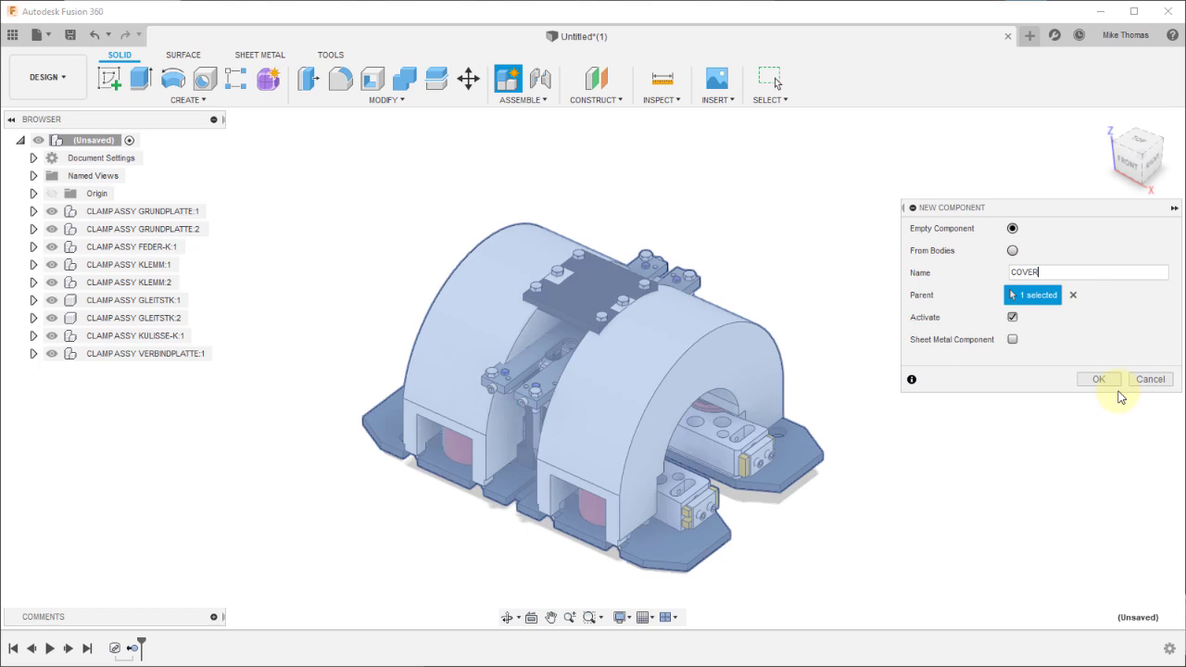
left_click(1099, 379)
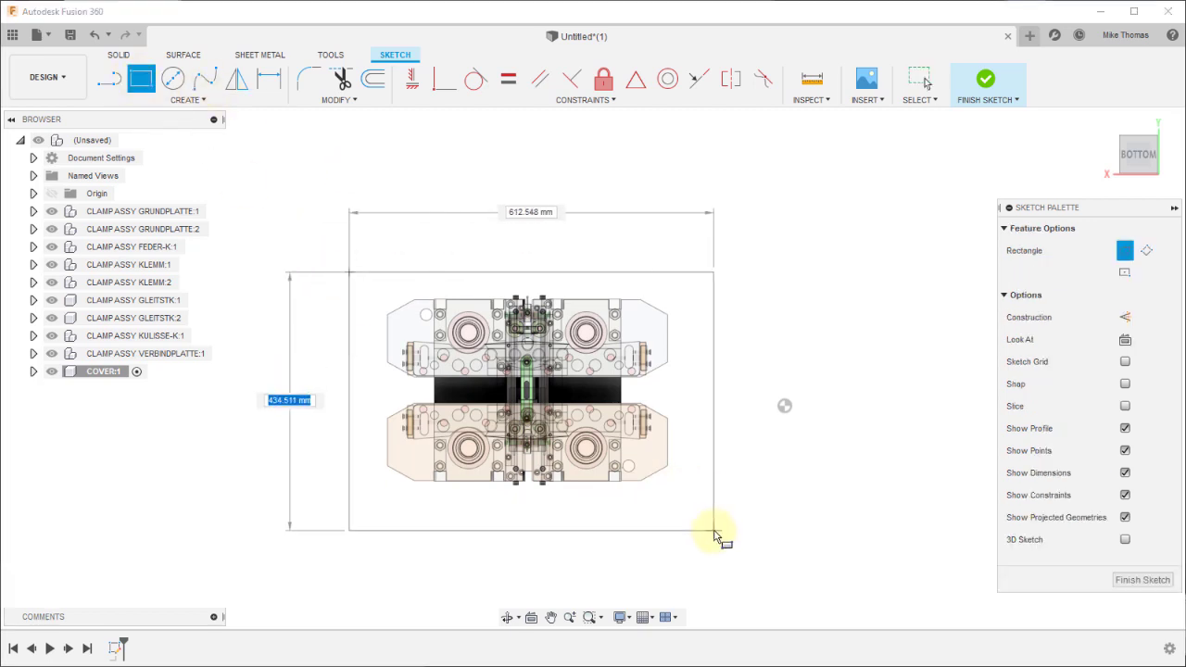
Step: Place the rectangle around the clamp, finish the sketch, and return to Home view
left_click(715, 529)
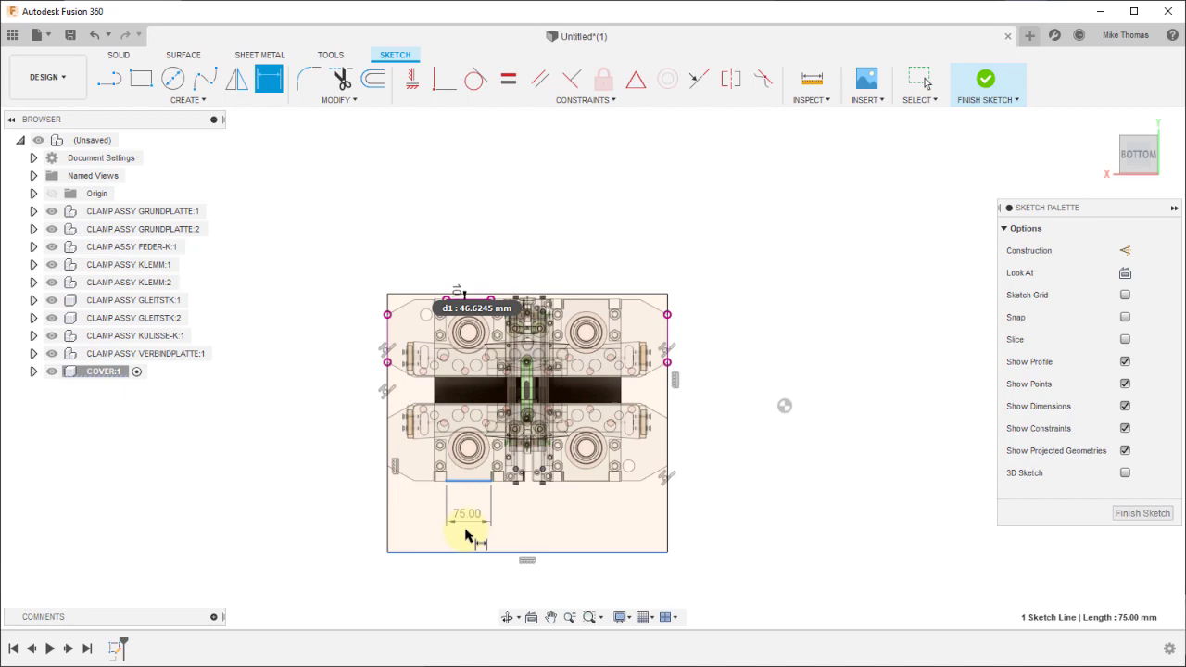
mouse_move(672, 295)
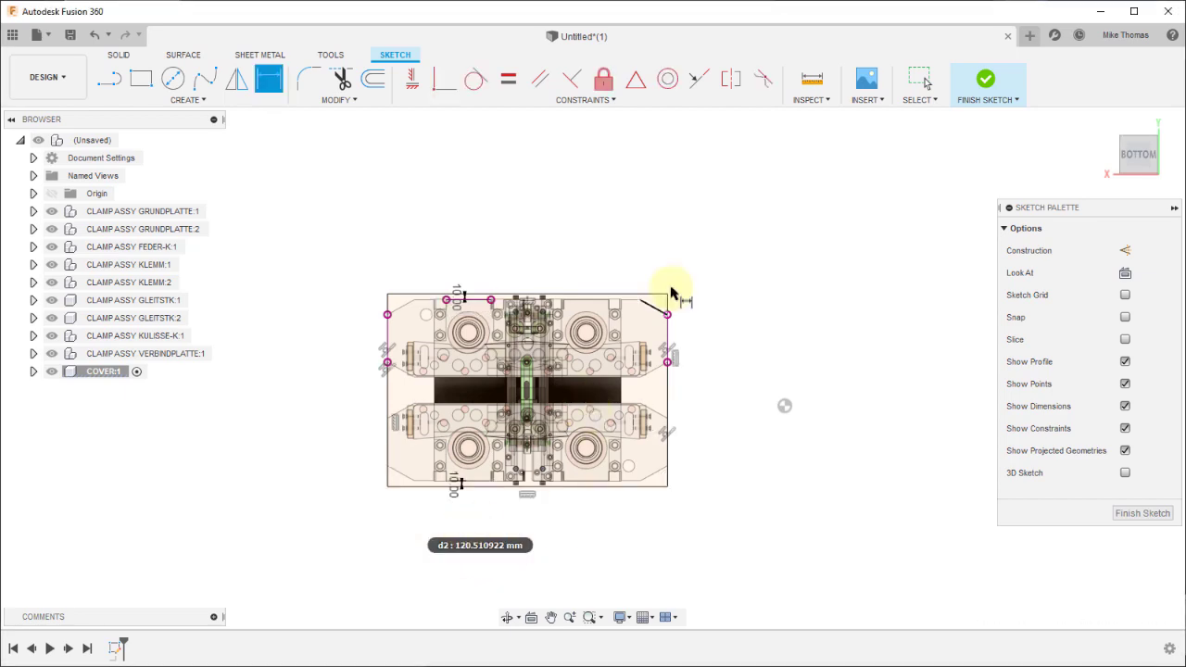
left_click(986, 79)
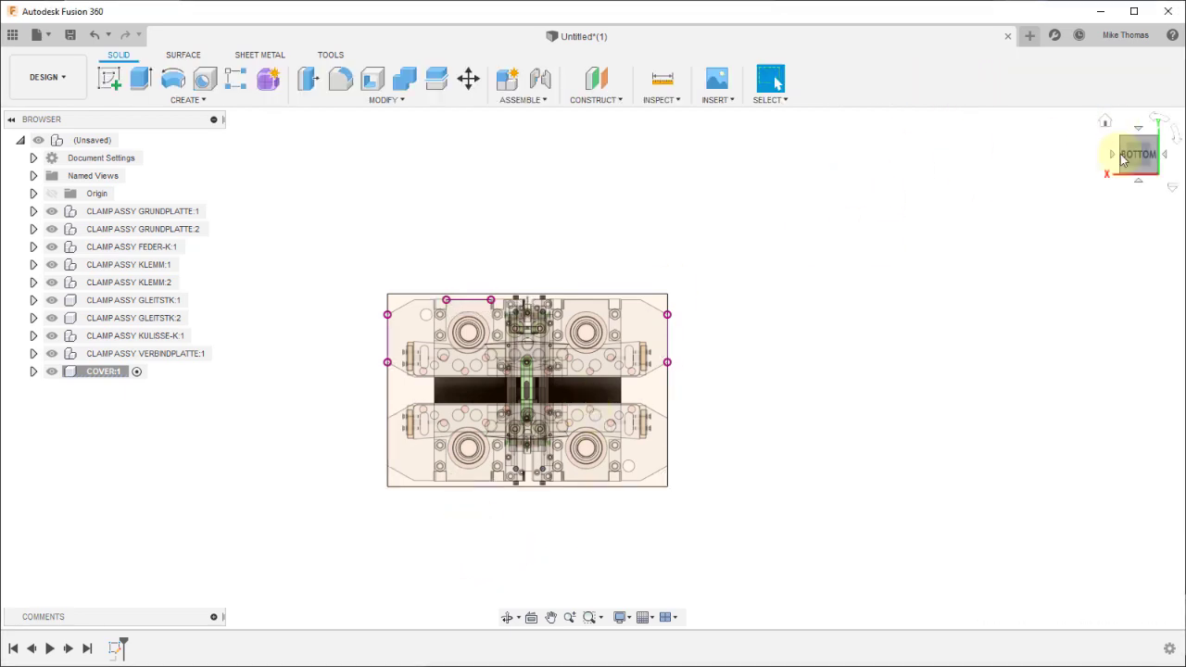
left_click(266, 79)
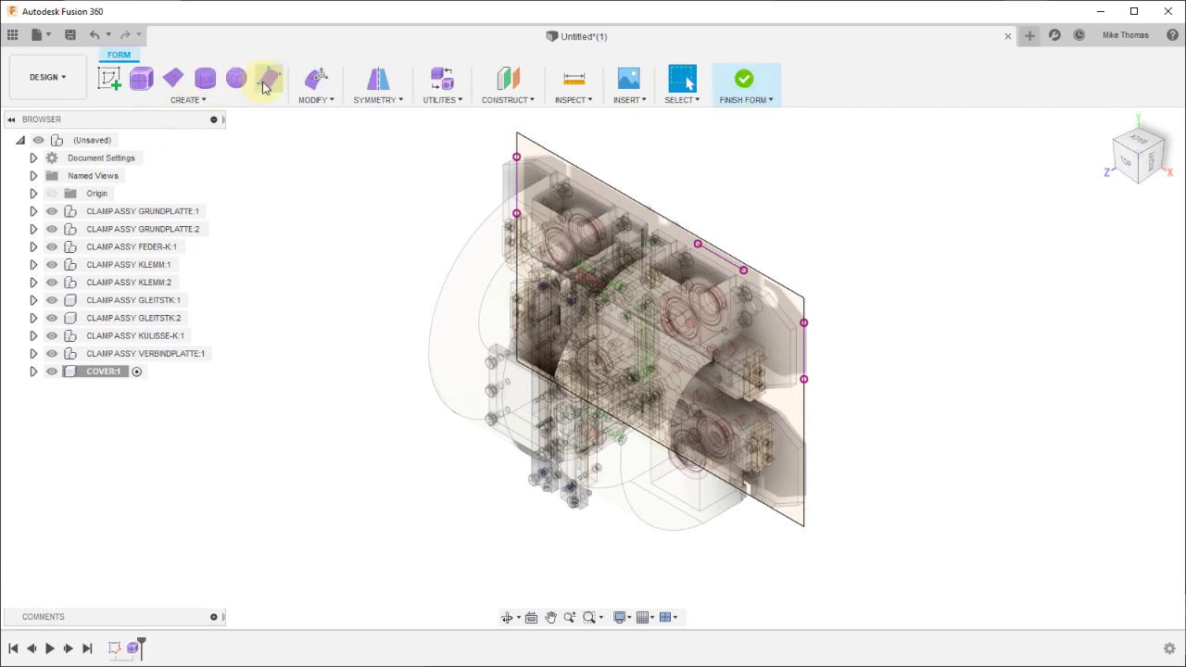
Step: Extrude the COVER sketch profile 200 mm deep as a T-spline form
left_click(268, 78)
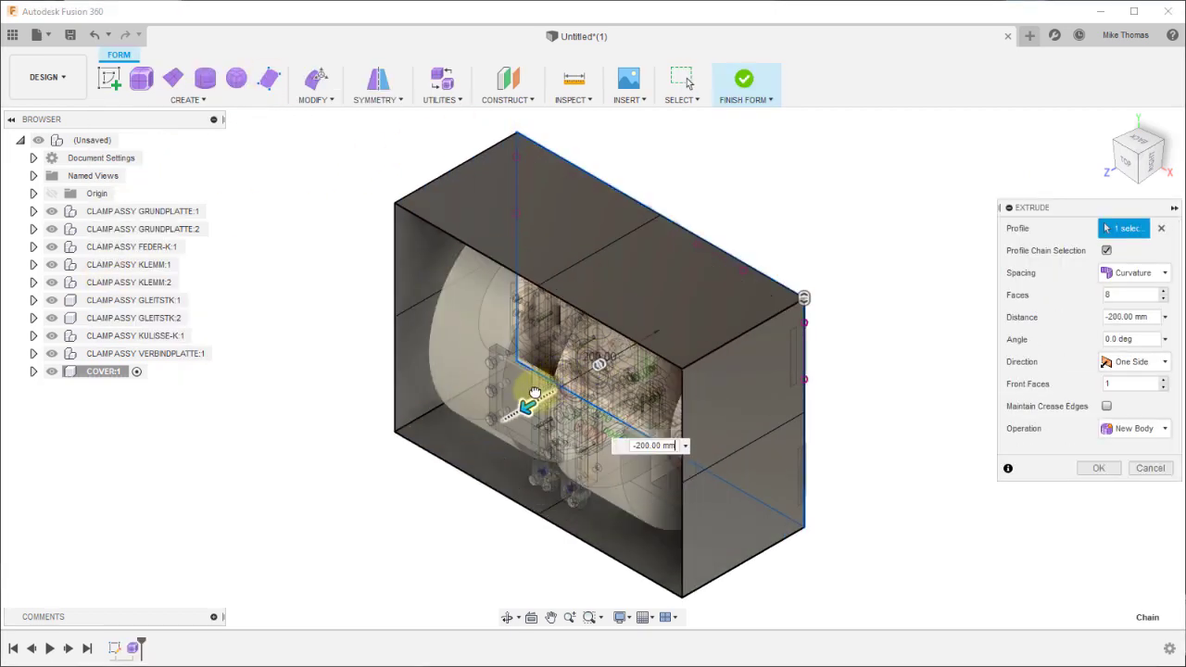
left_click_drag(527, 391, 512, 415)
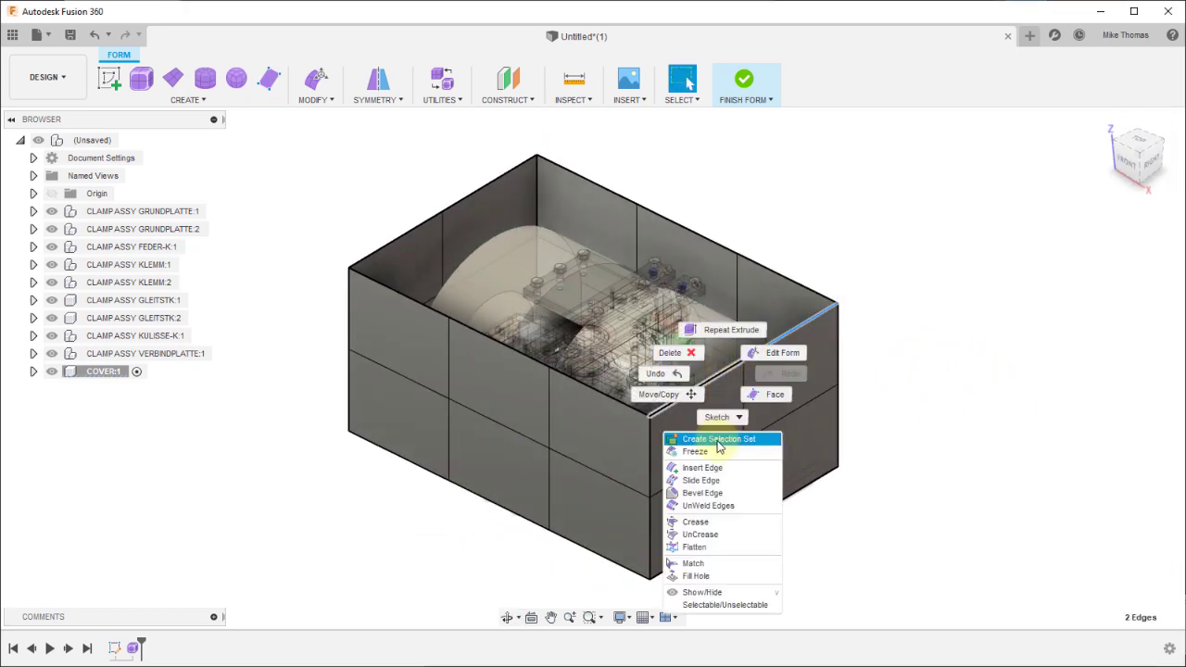
Step: Slide the top edges to 0.90 and reshape them into a curved profile
left_click(702, 480)
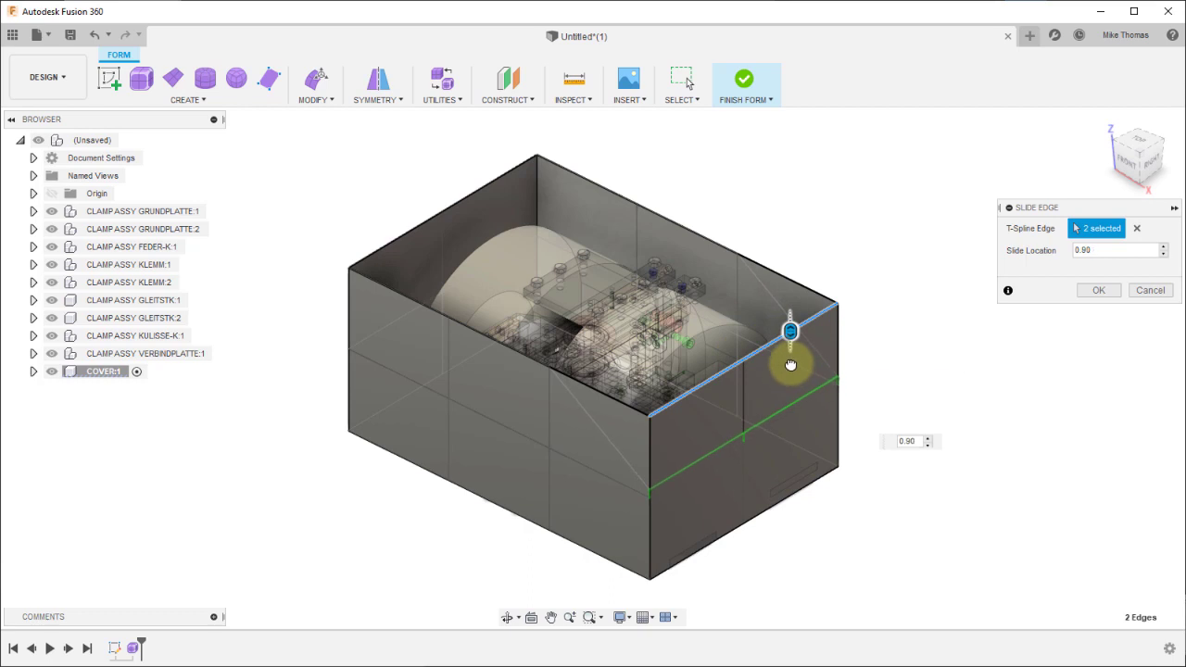
left_click(1099, 290)
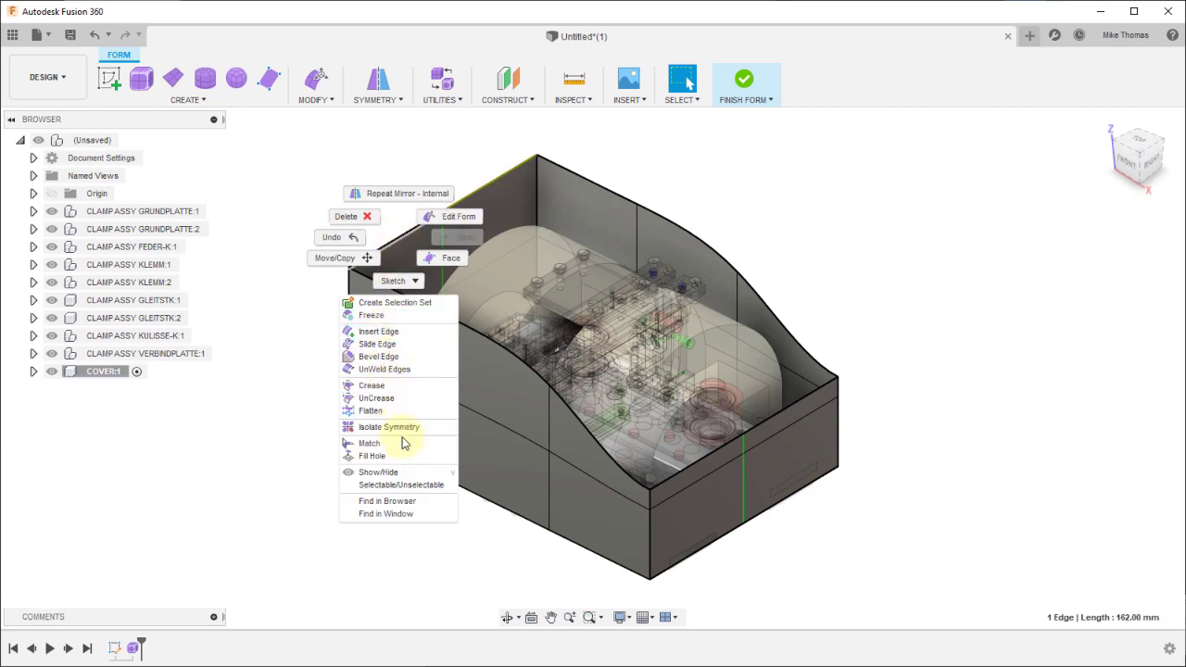
left_click(377, 343)
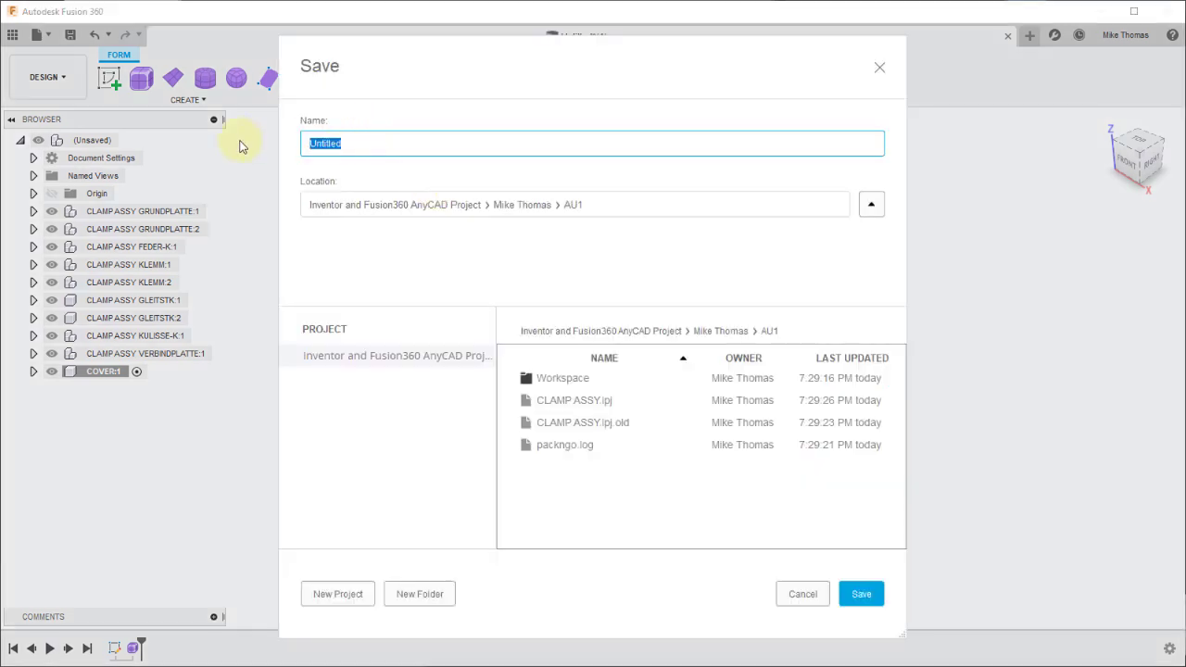
Step: Save the design as NEW COVER in the AU1 folder
type("NEW COVER")
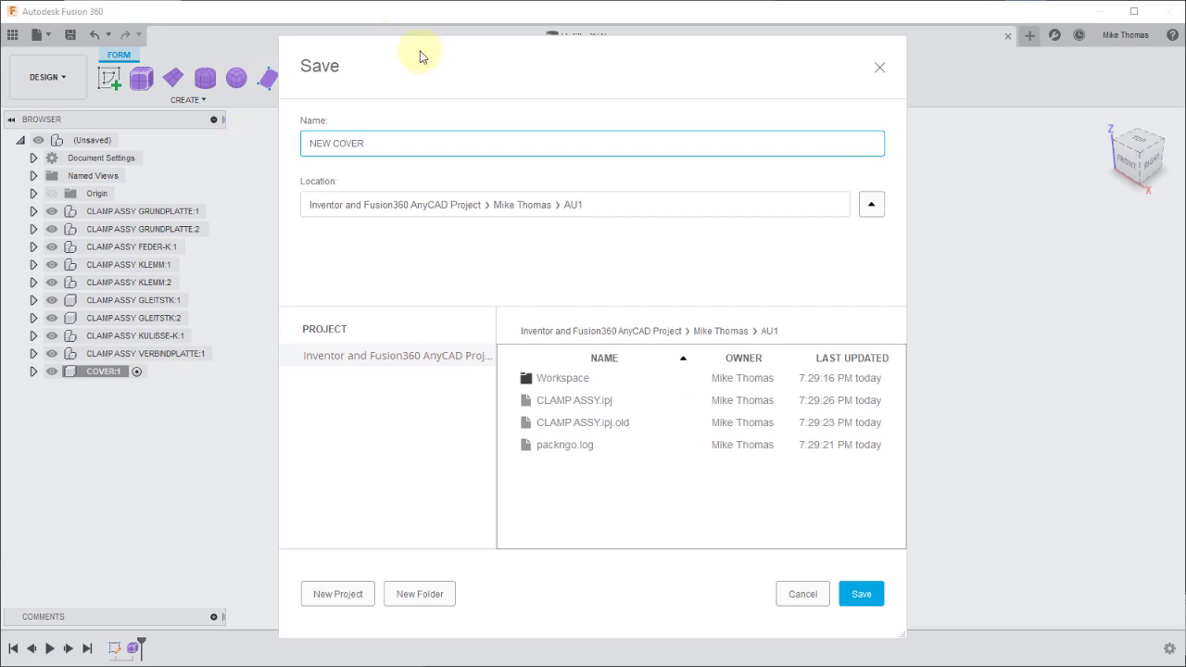
left_click(861, 594)
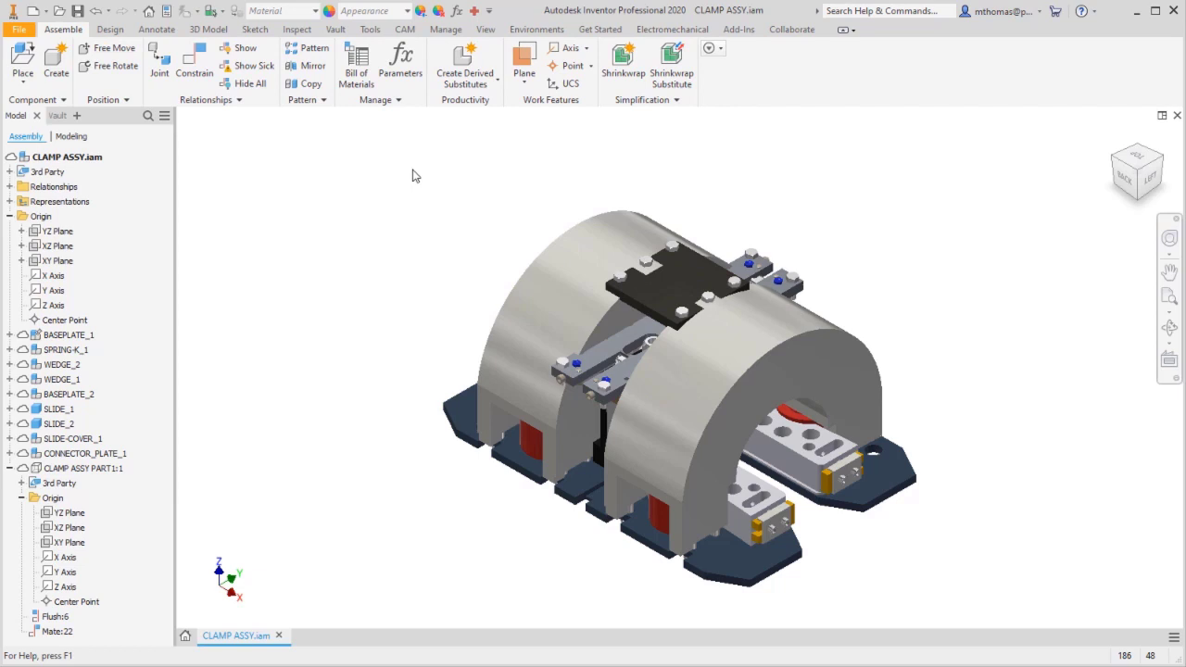
Step: Place NEW COVER.FusionDesign from AU1, filtering the file type to Fusion Files
left_click(22, 63)
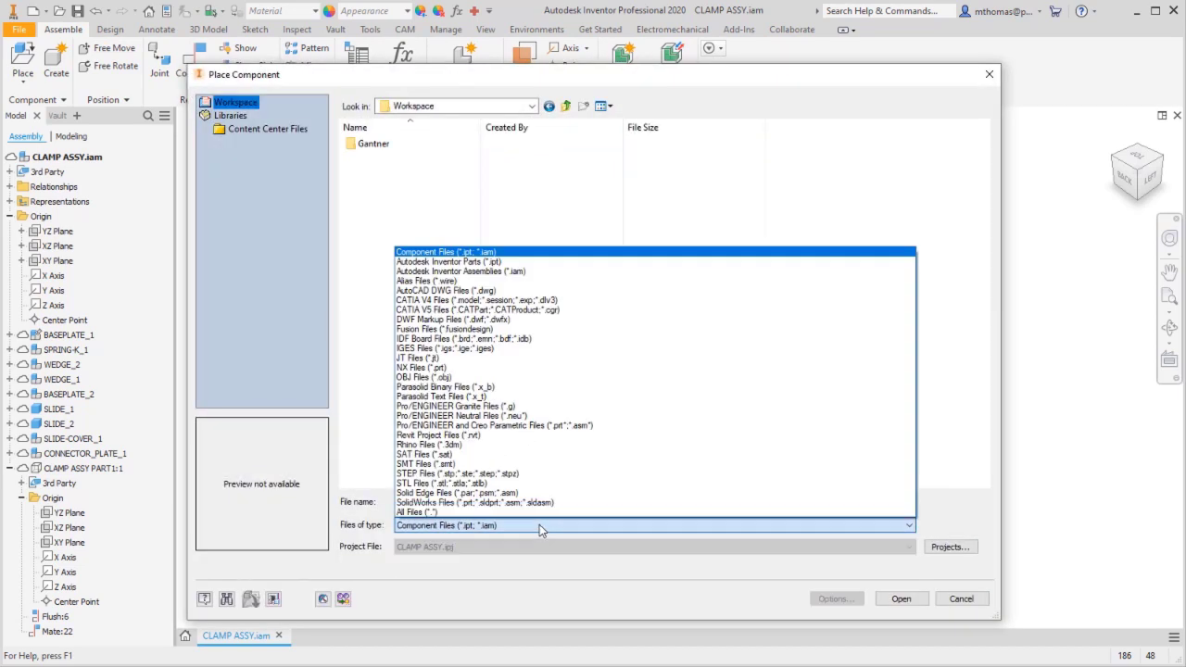
left_click(445, 329)
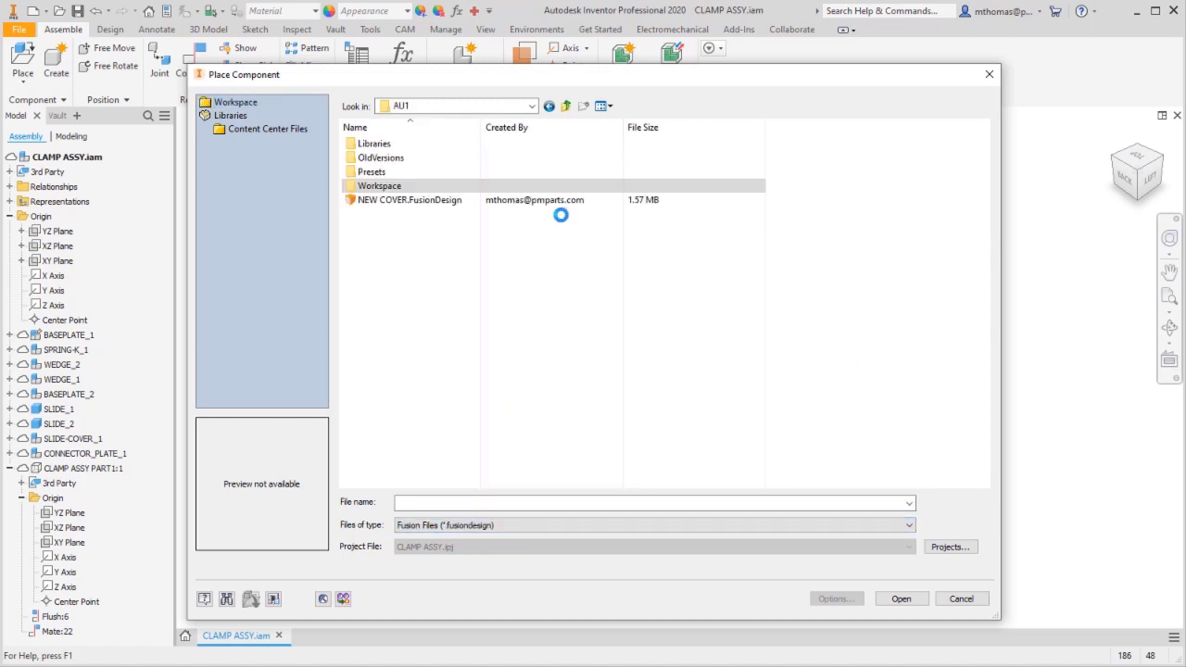
left_click(403, 200)
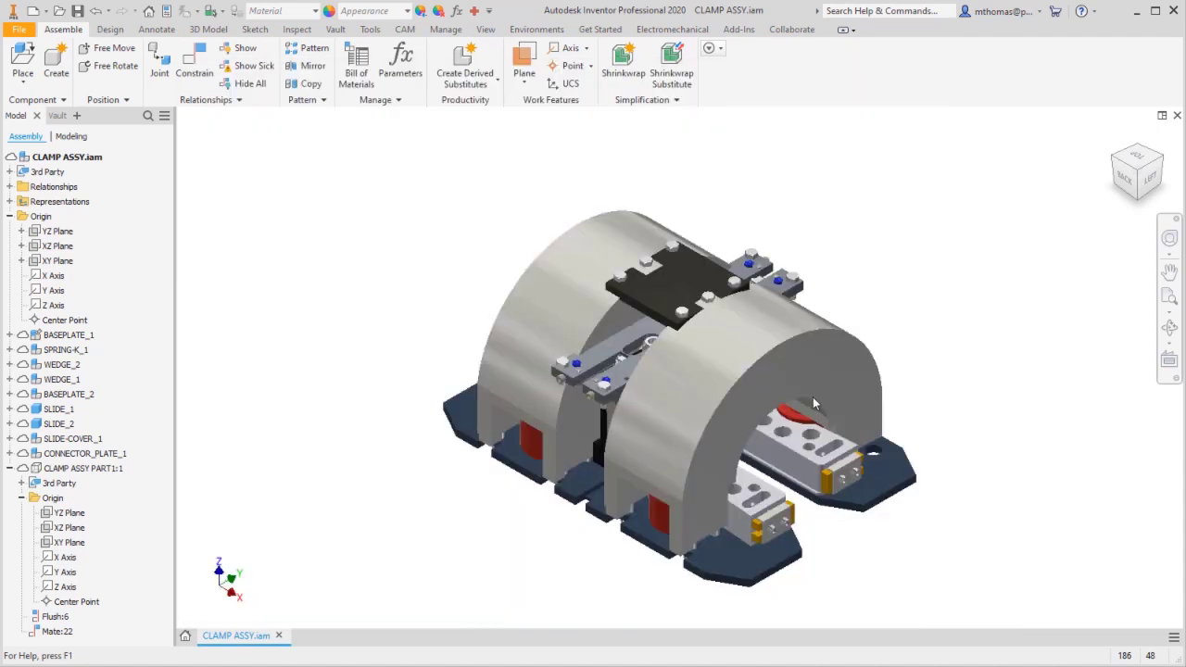
left_click(41, 63)
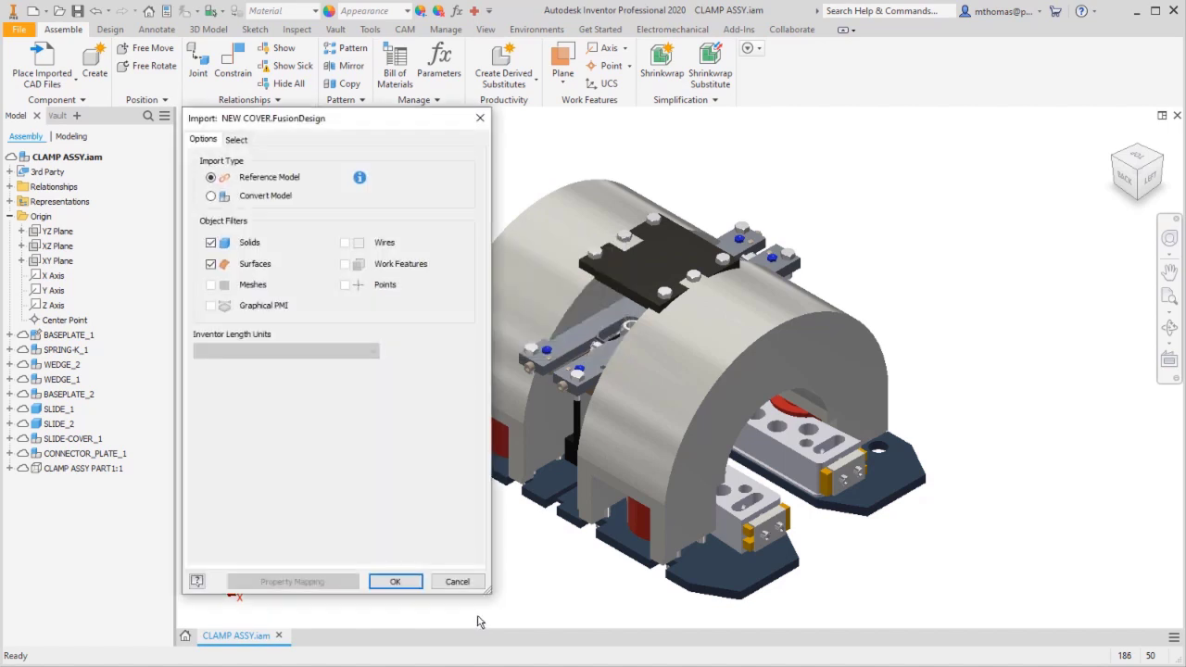
mouse_move(403, 552)
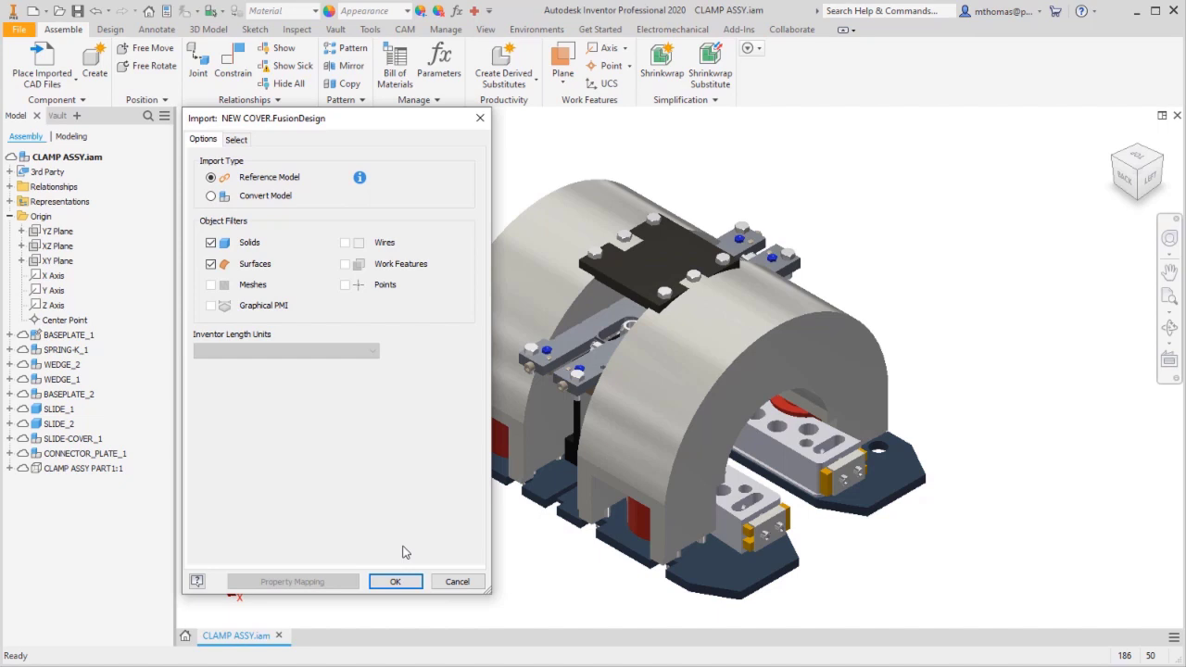
Step: Load the model's component tree and deselect clamp components, keeping only COVER:1
left_click(236, 139)
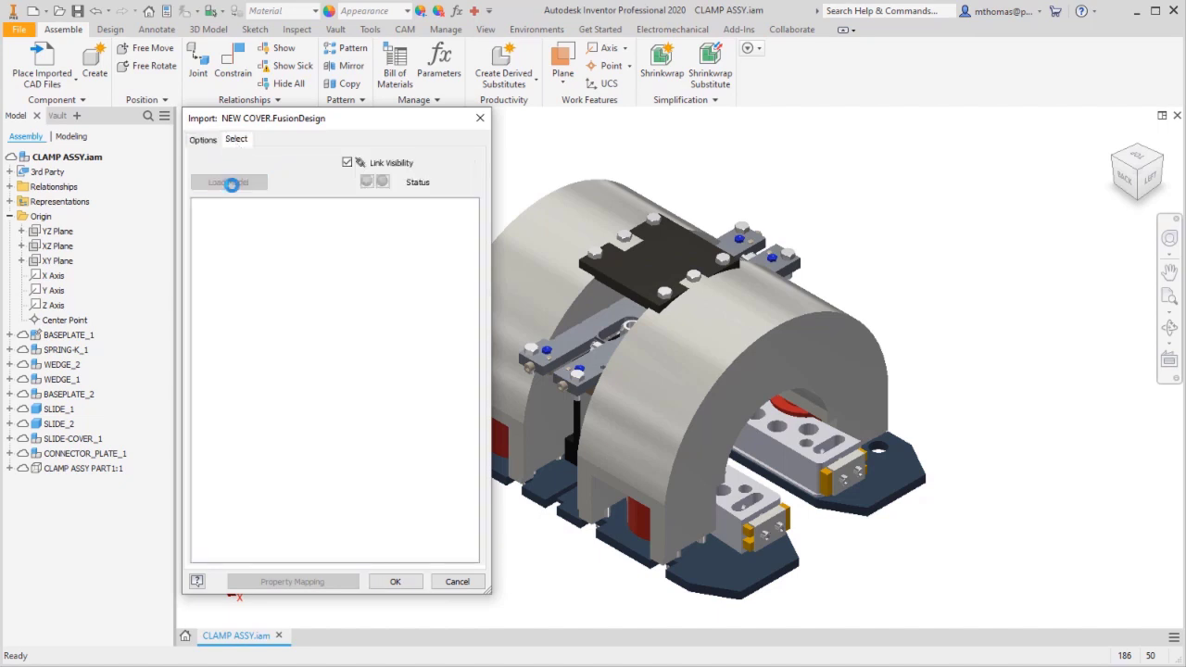
left_click(228, 181)
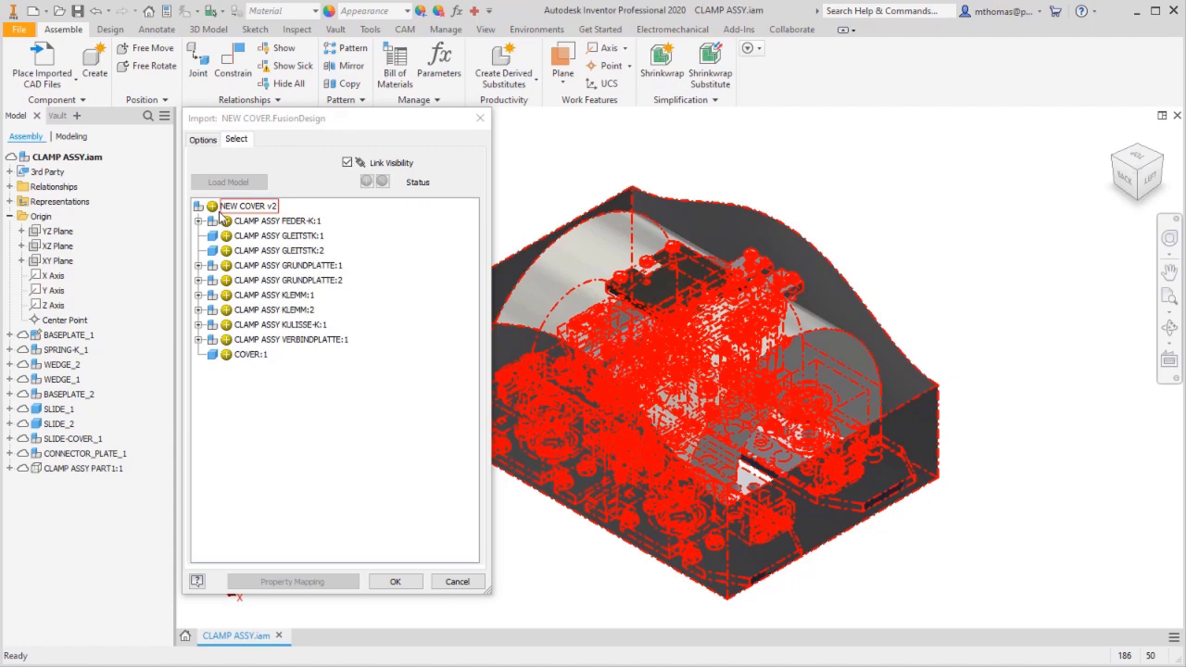
left_click(251, 354)
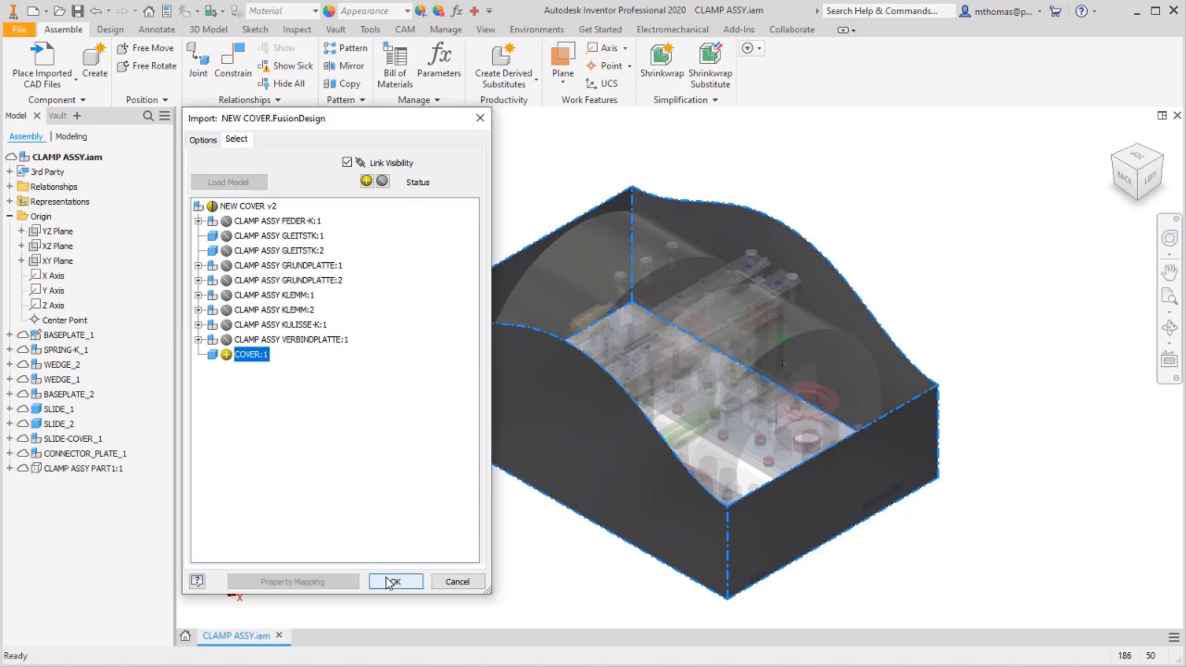
Step: Import the cover and place it grounded at the origin
left_click(395, 582)
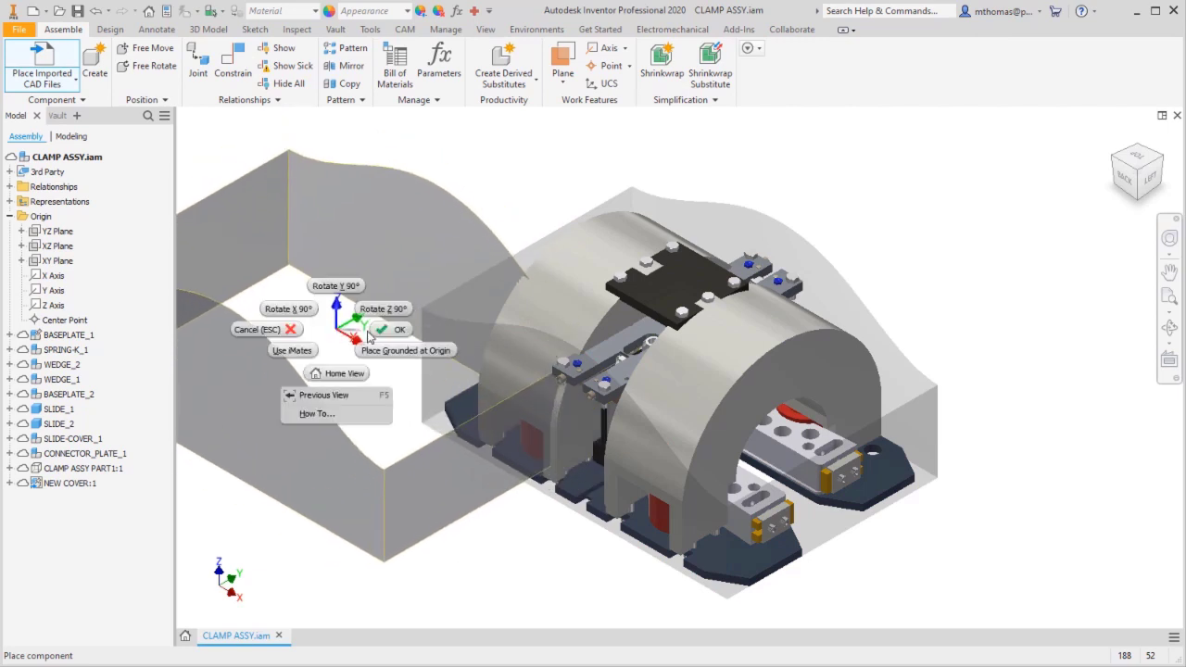
left_click(401, 330)
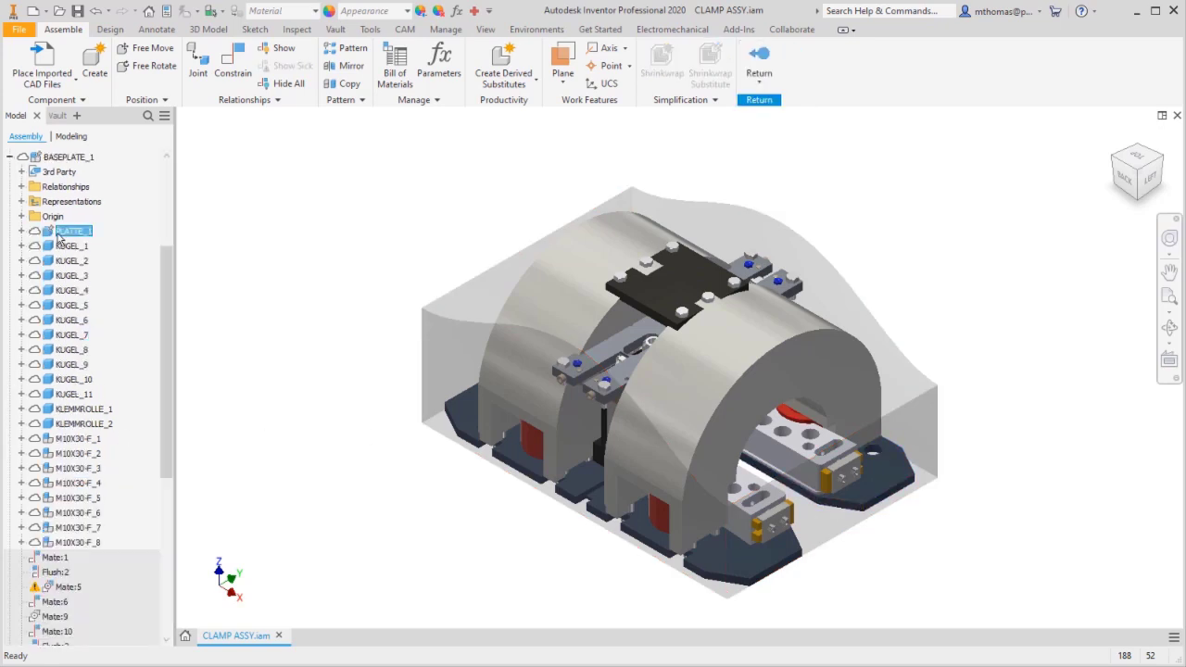
Step: Change the PLATTE_1 base plate sketch dimension to 525 mm, then return to CLAMP ASSY
double_click(70, 231)
type("525")
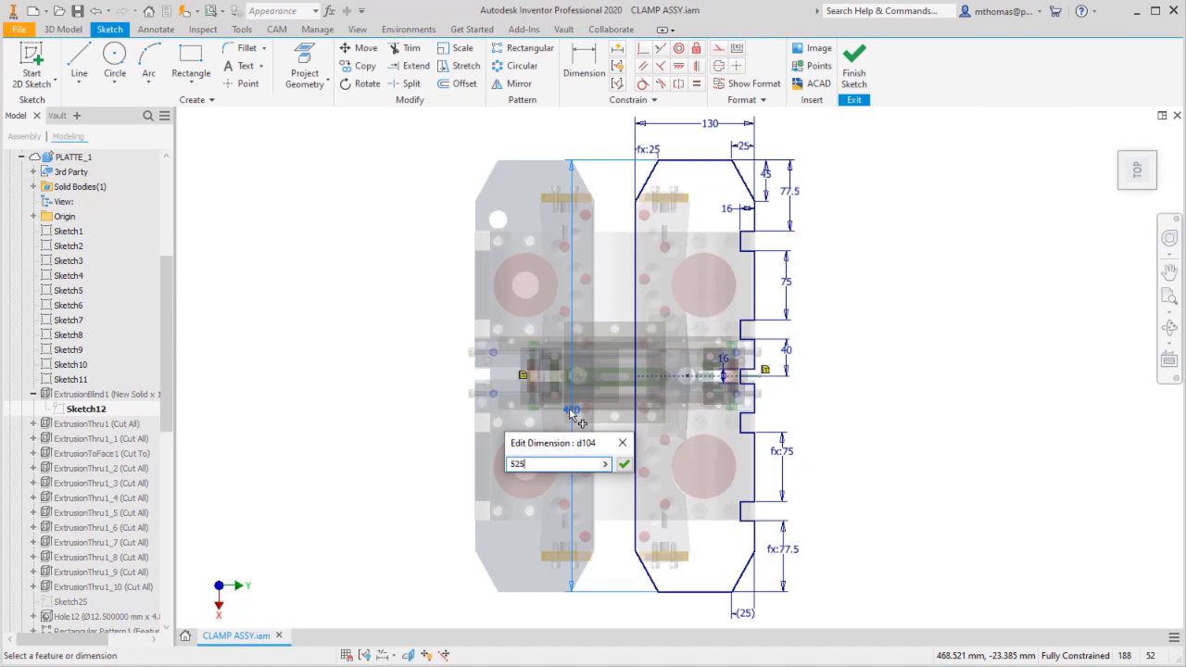
left_click(854, 100)
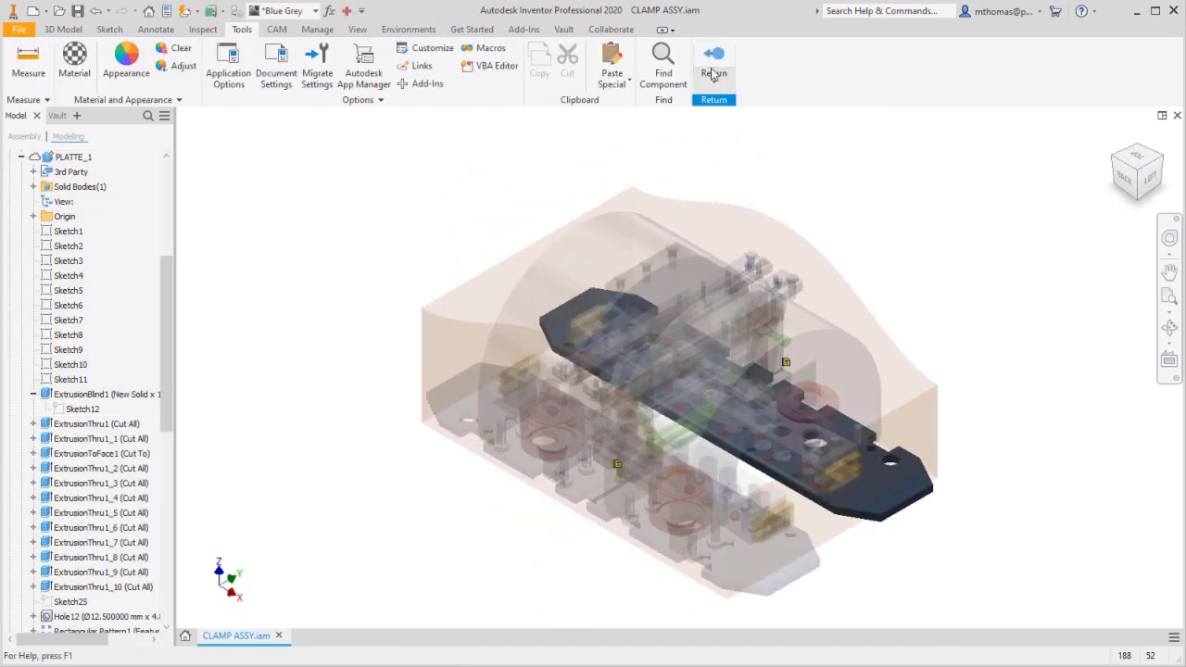
left_click(714, 74)
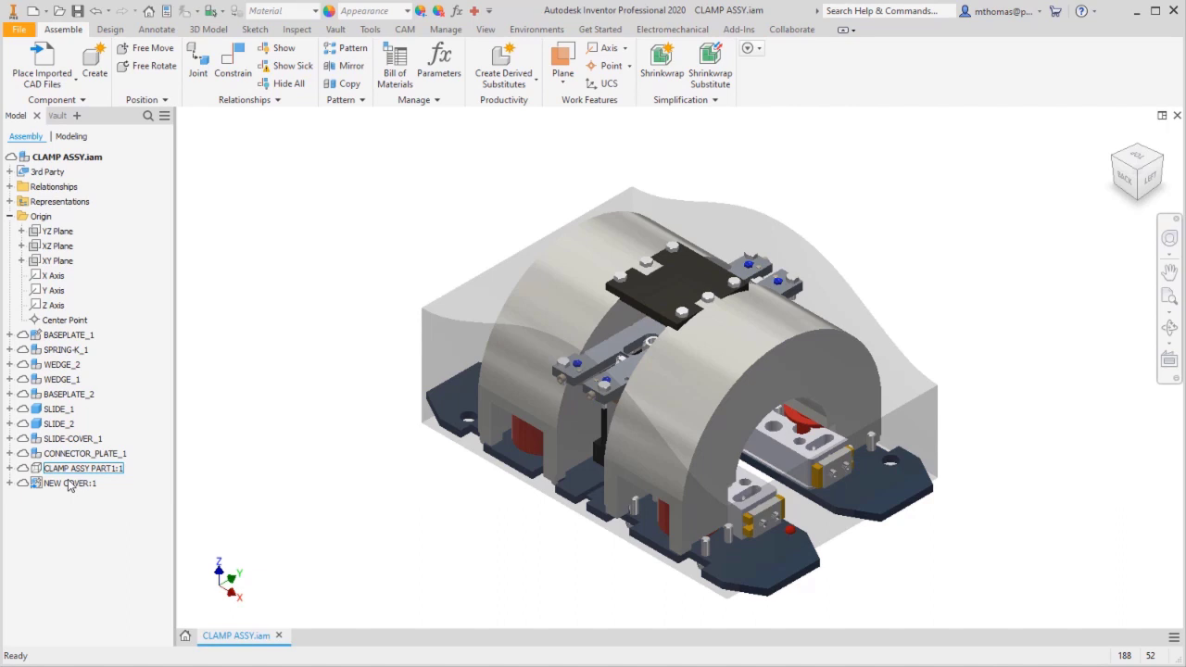
Step: Save CLAMP ASSY.iam together with its edited plate dependents
left_click(67, 483)
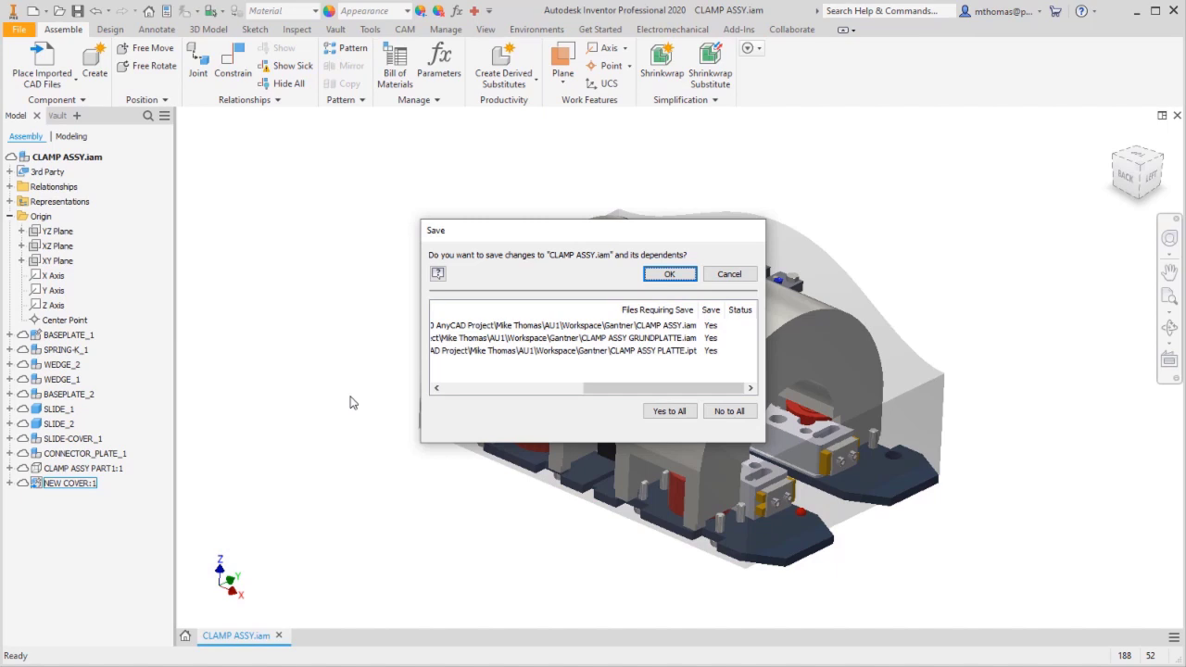
left_click(669, 273)
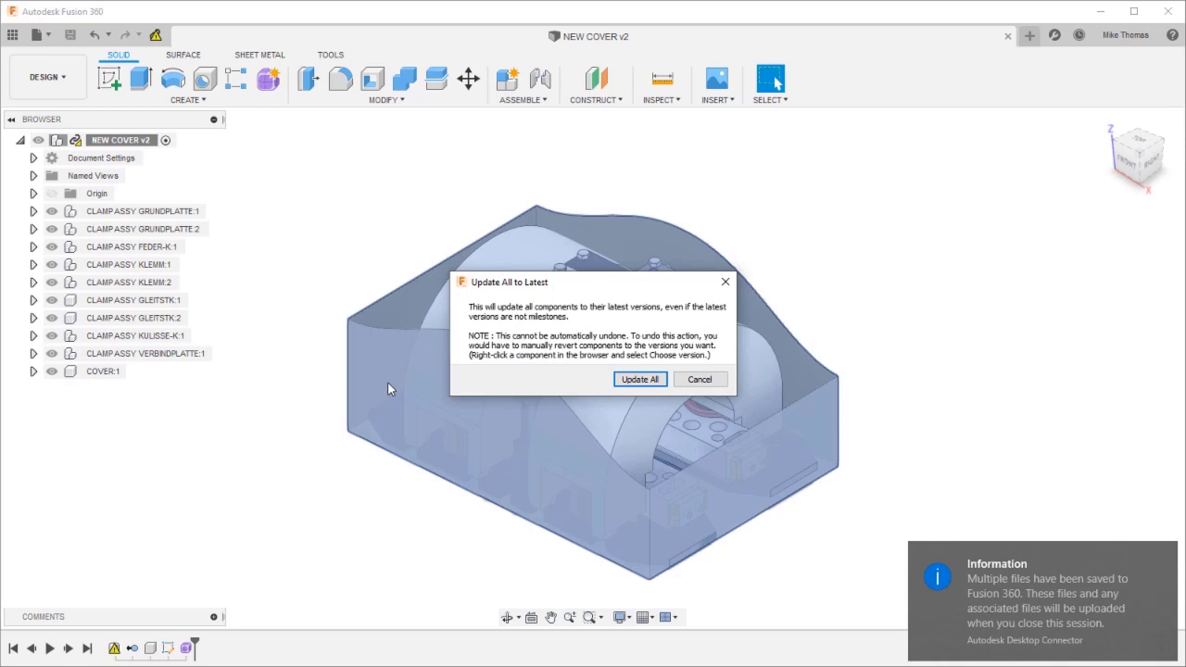
Step: Update all referenced clamp components in NEW COVER v2 and dismiss the original-software notice
left_click(640, 379)
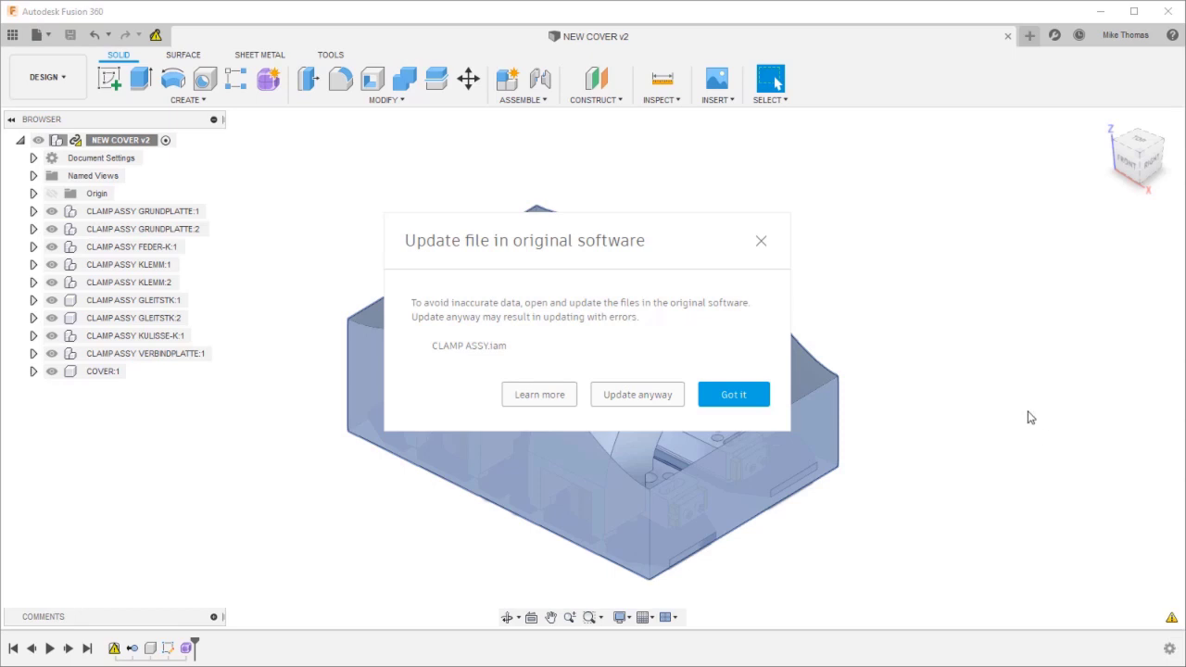
left_click(733, 394)
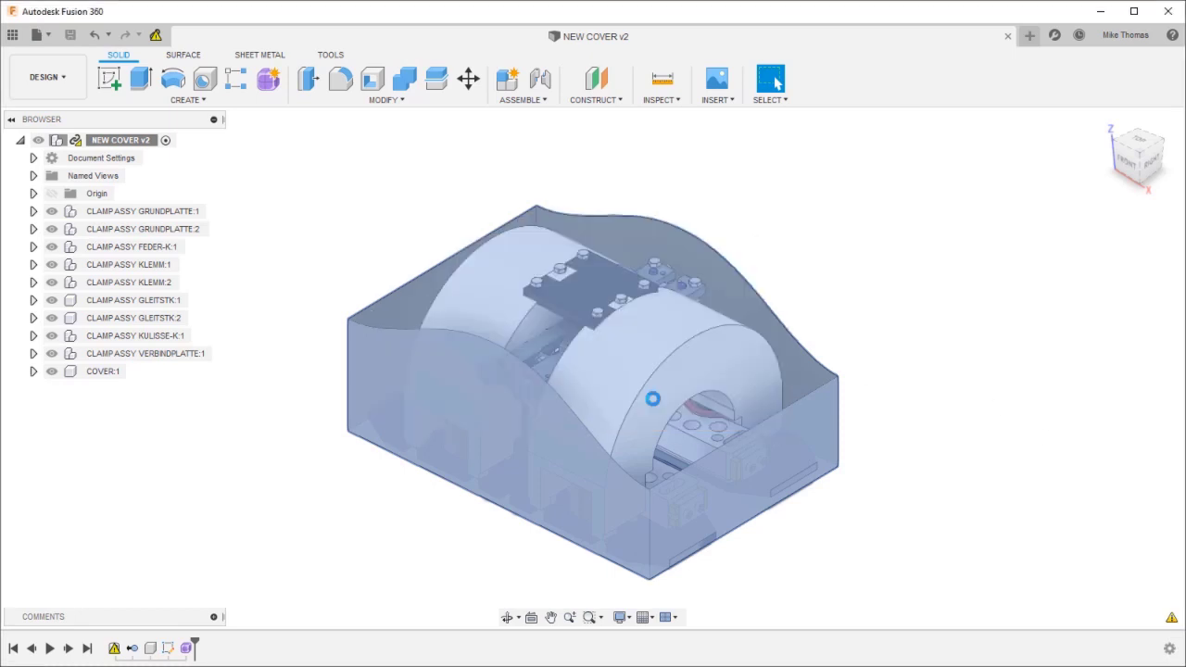